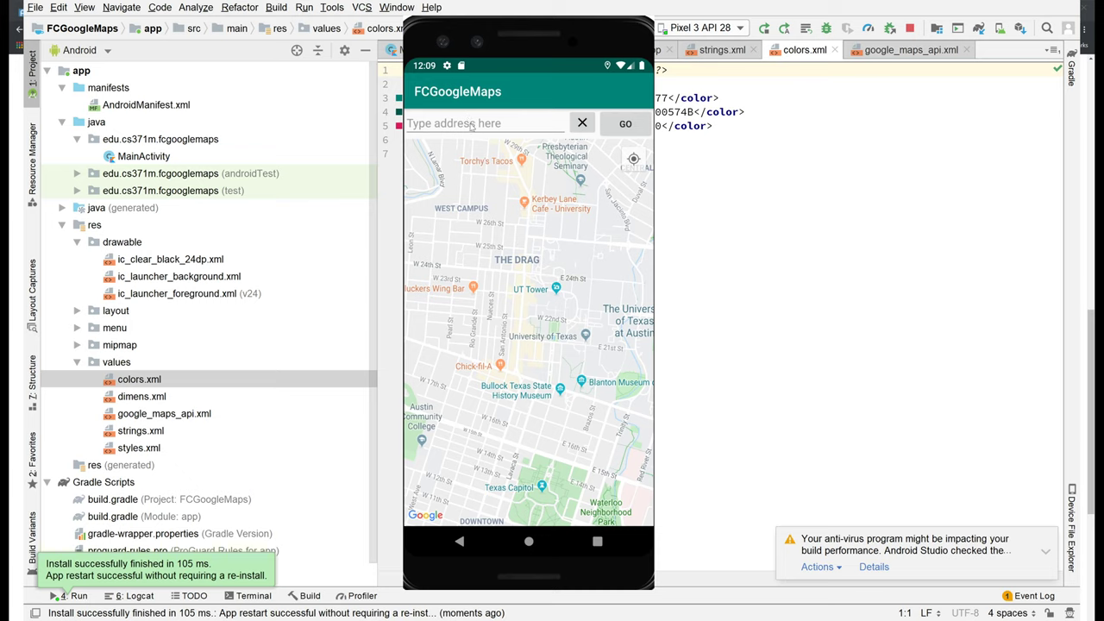
{"action": "mouse_move", "coordinate": [552, 328]}
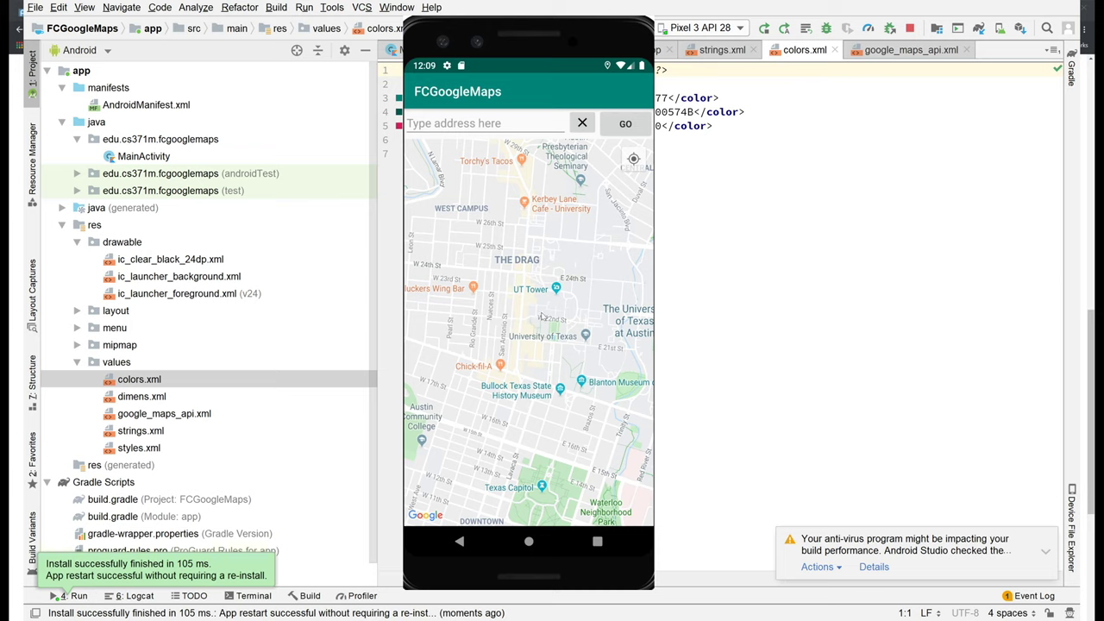
{"action": "mouse_move", "coordinate": [541, 314]}
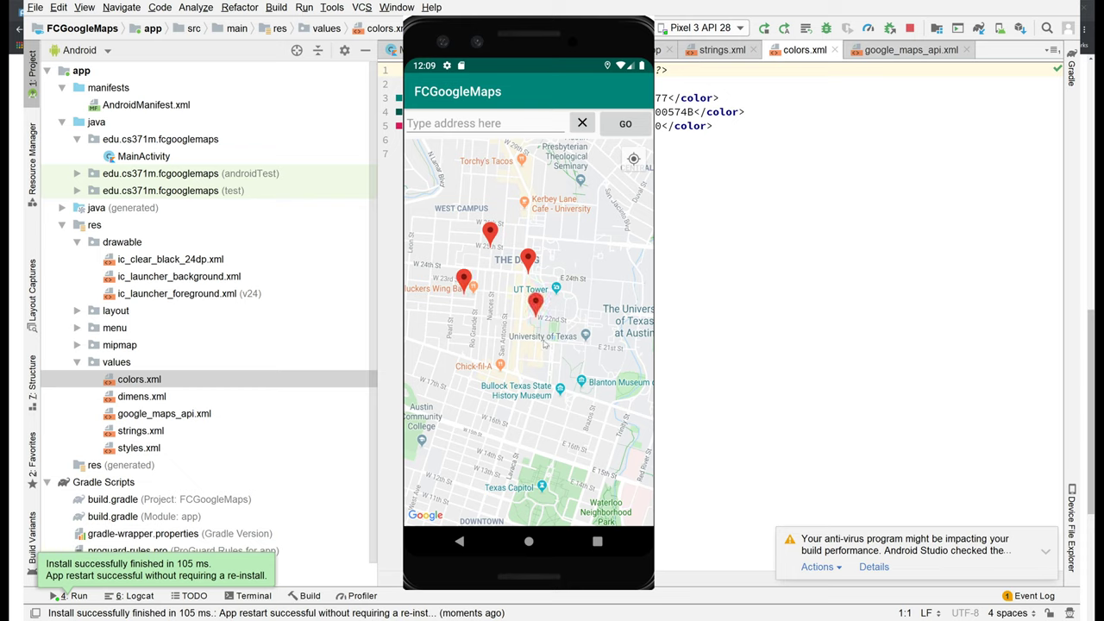
Add a fifth red marker on the Austin map showing its coordinate label
{"action": "left_click", "coordinate": [490, 336]}
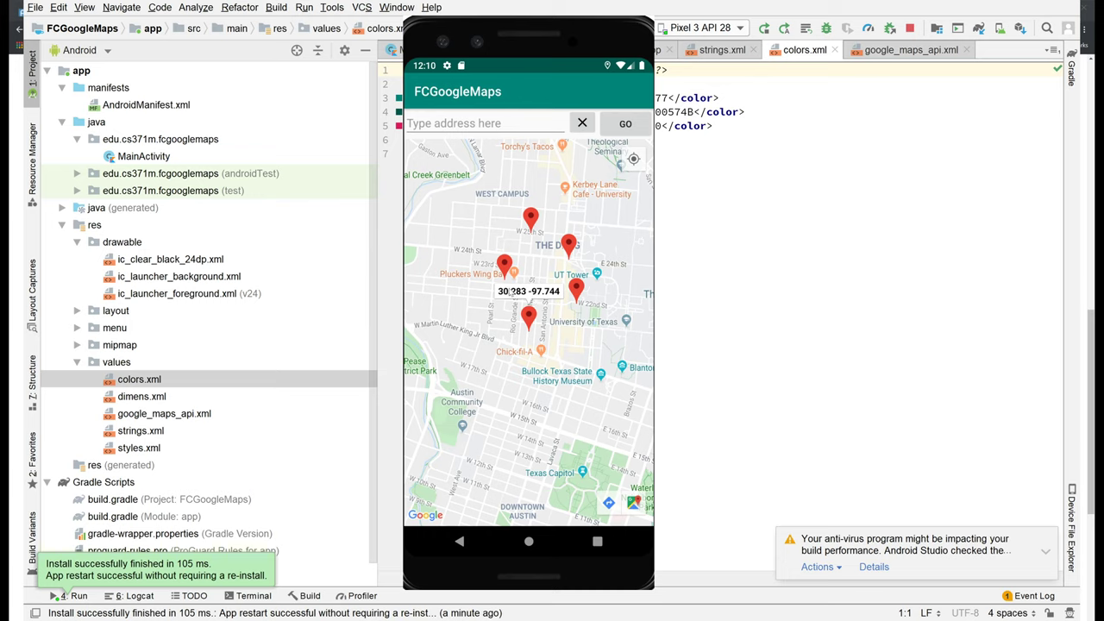
{"action": "mouse_move", "coordinate": [552, 297]}
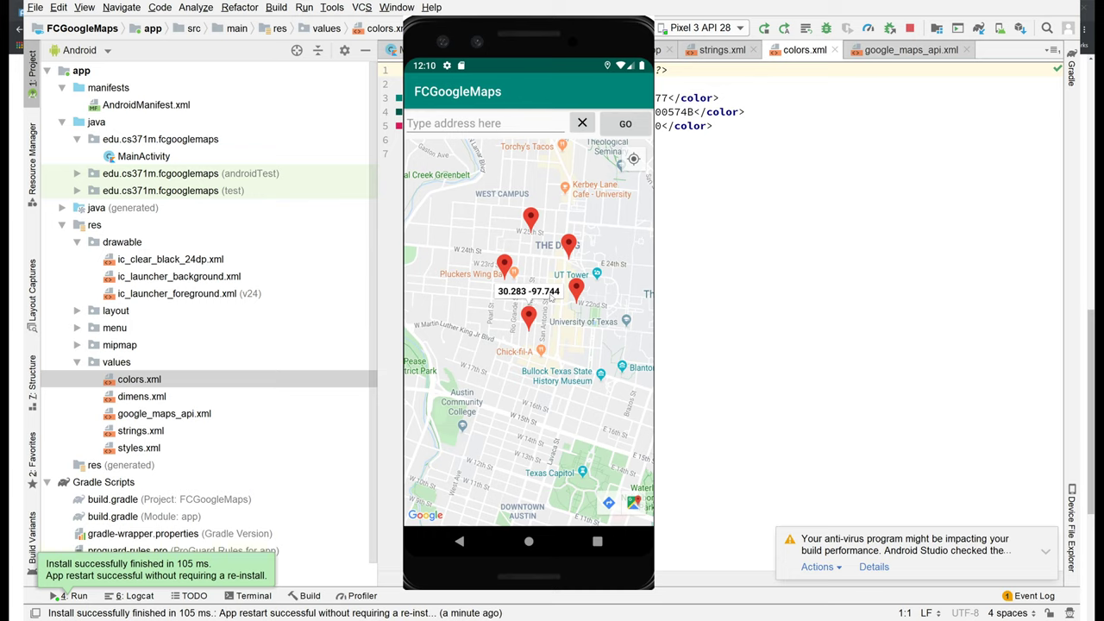
{"action": "mouse_move", "coordinate": [560, 296]}
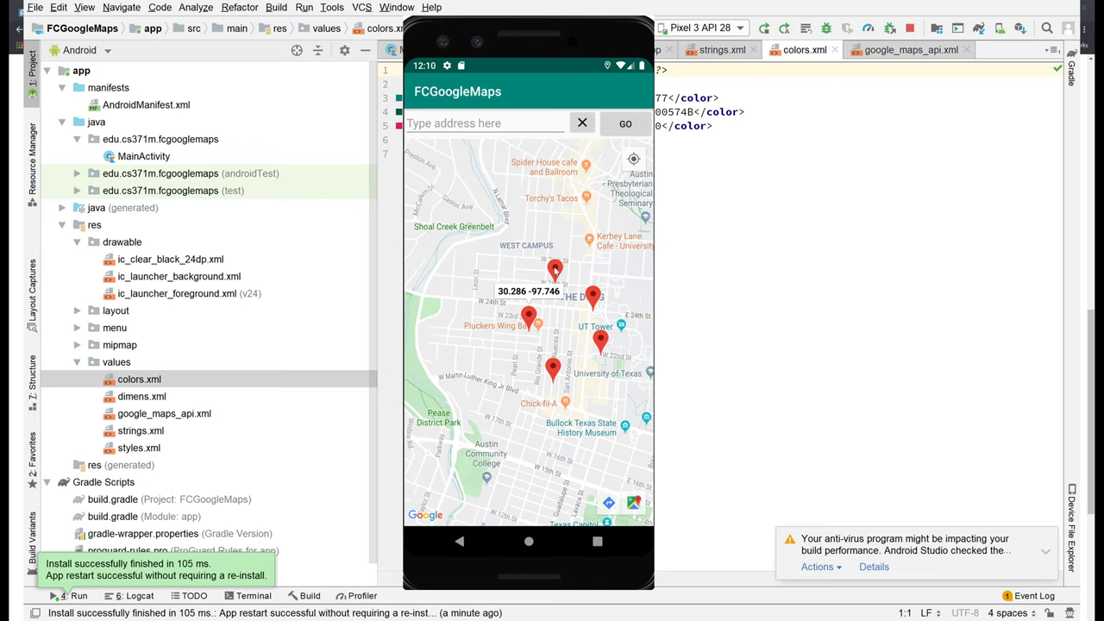
{"action": "left_click", "coordinate": [487, 123]}
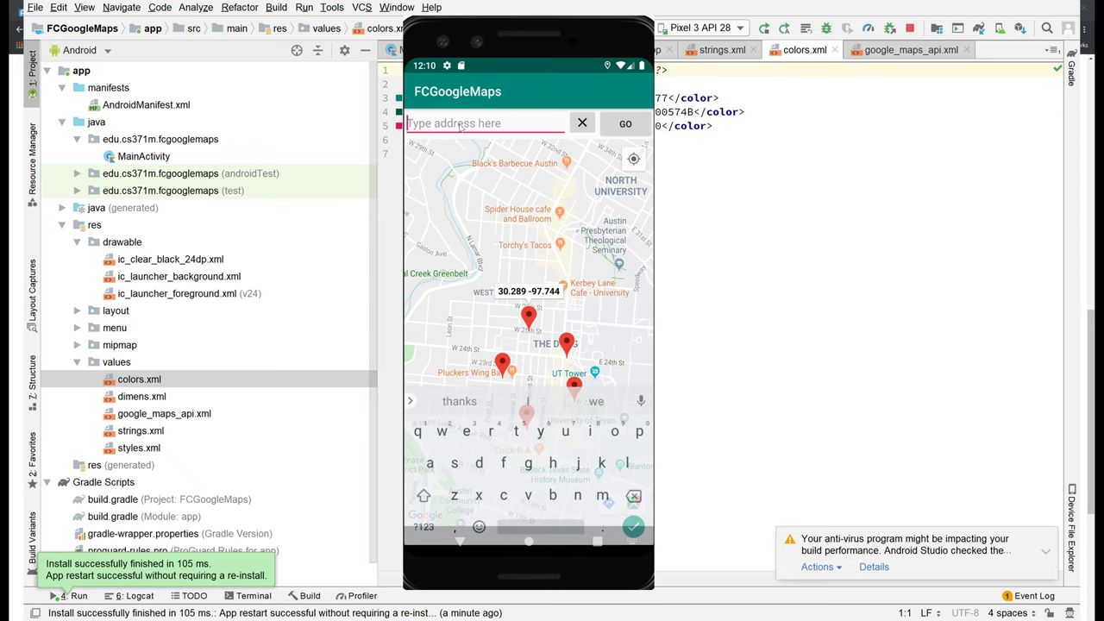
{"action": "type", "text": "3400 avenue a"}
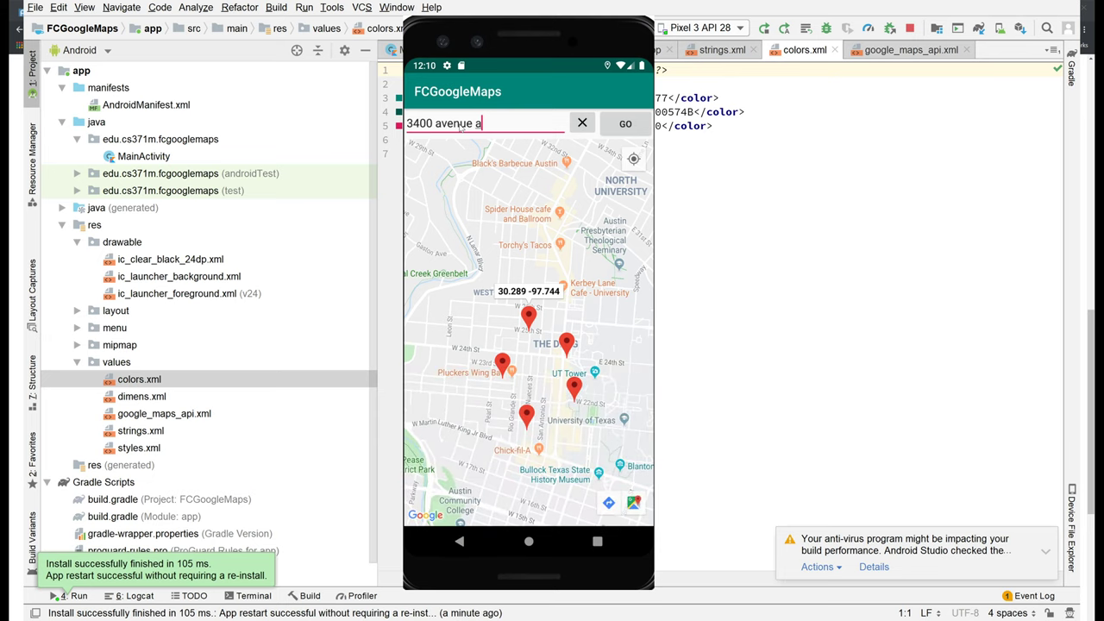
{"action": "left_click", "coordinate": [624, 125]}
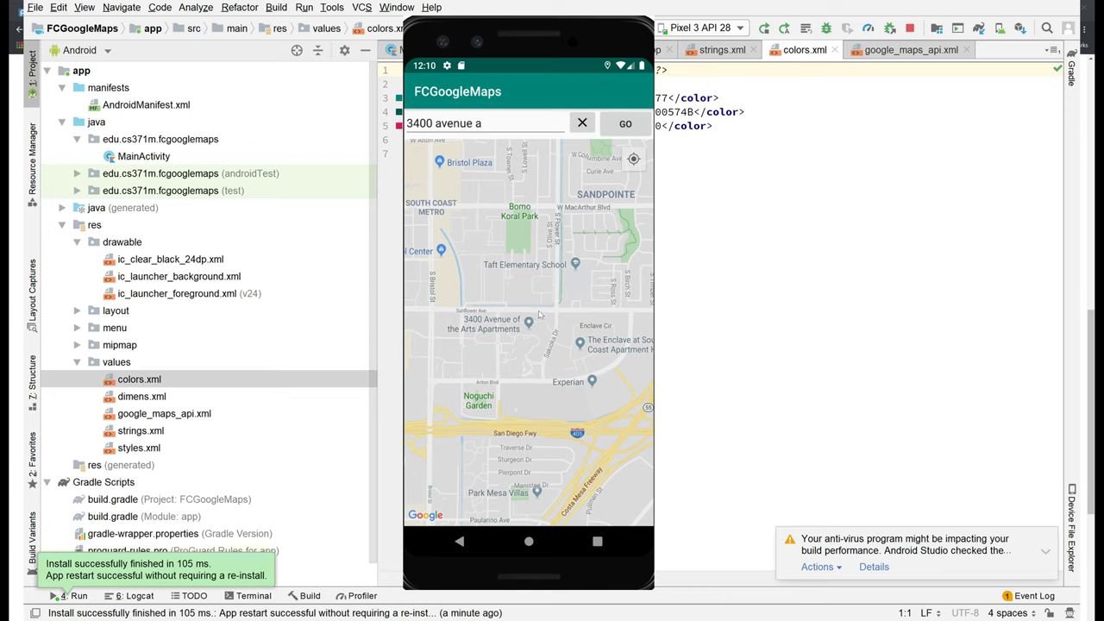
{"action": "mouse_move", "coordinate": [531, 312]}
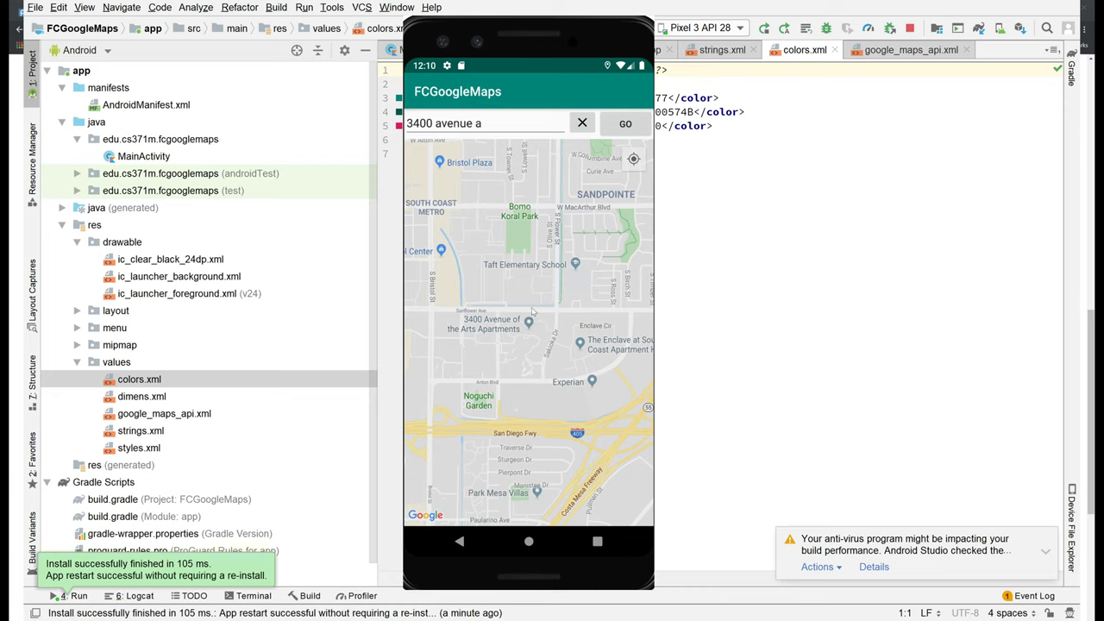
{"action": "left_click", "coordinate": [625, 125]}
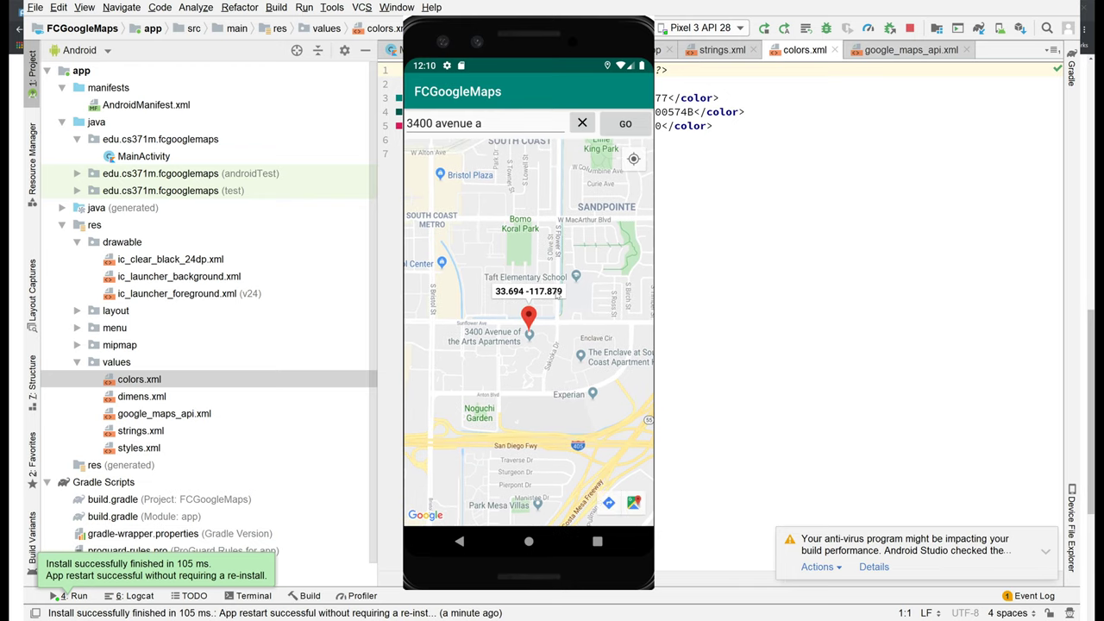
{"action": "mouse_move", "coordinate": [575, 278]}
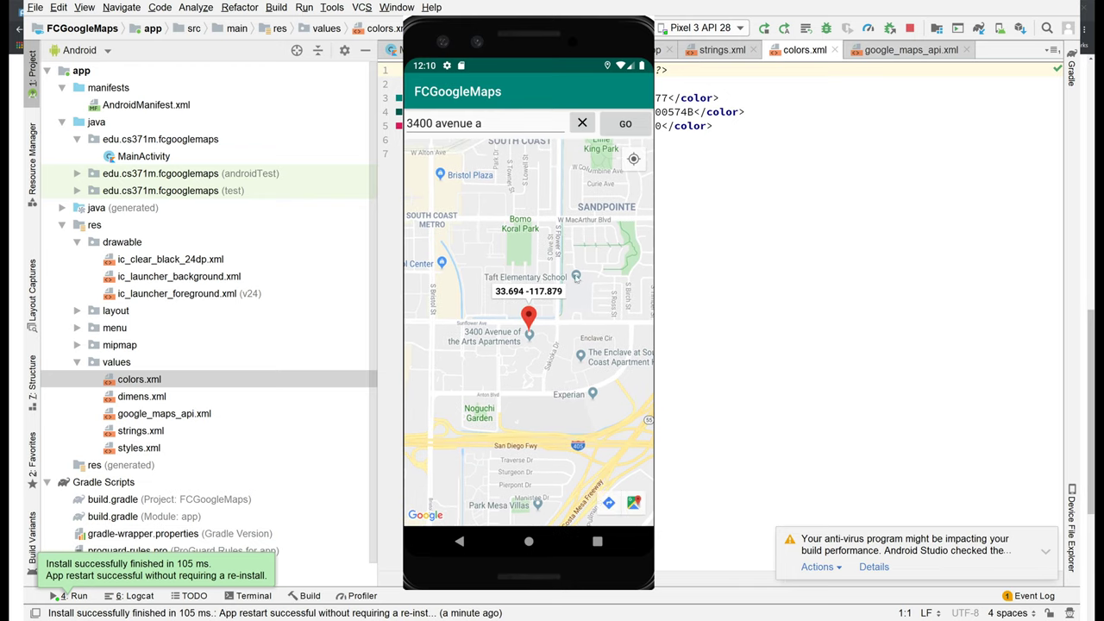
Clear the markers, drop one near Taft Elementary School, then clear the map again
{"action": "left_click", "coordinate": [625, 125]}
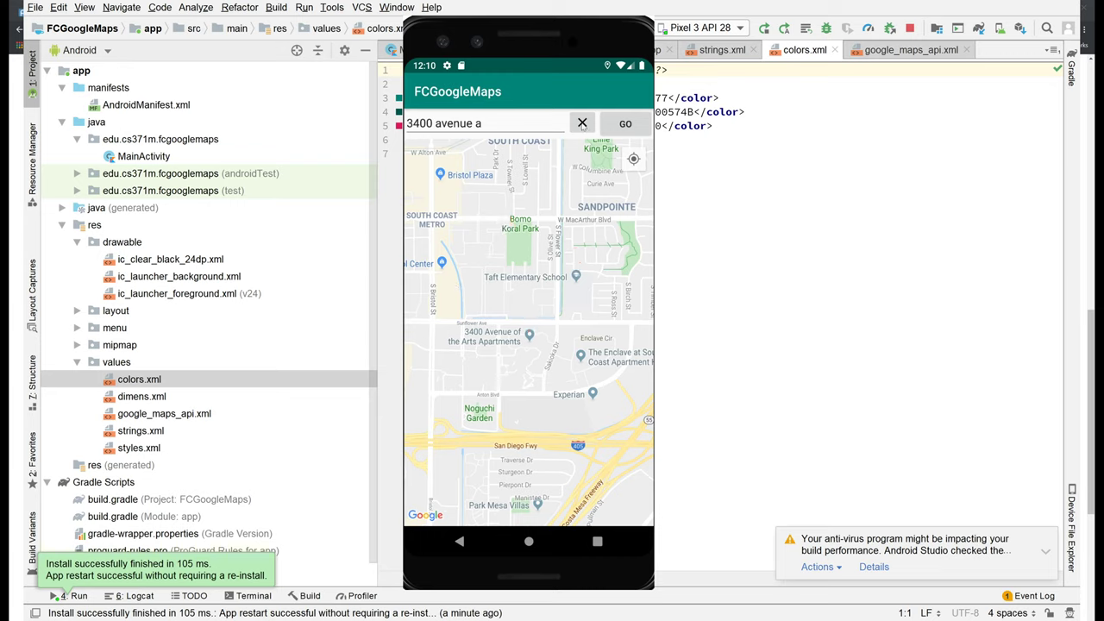
{"action": "left_click", "coordinate": [625, 124]}
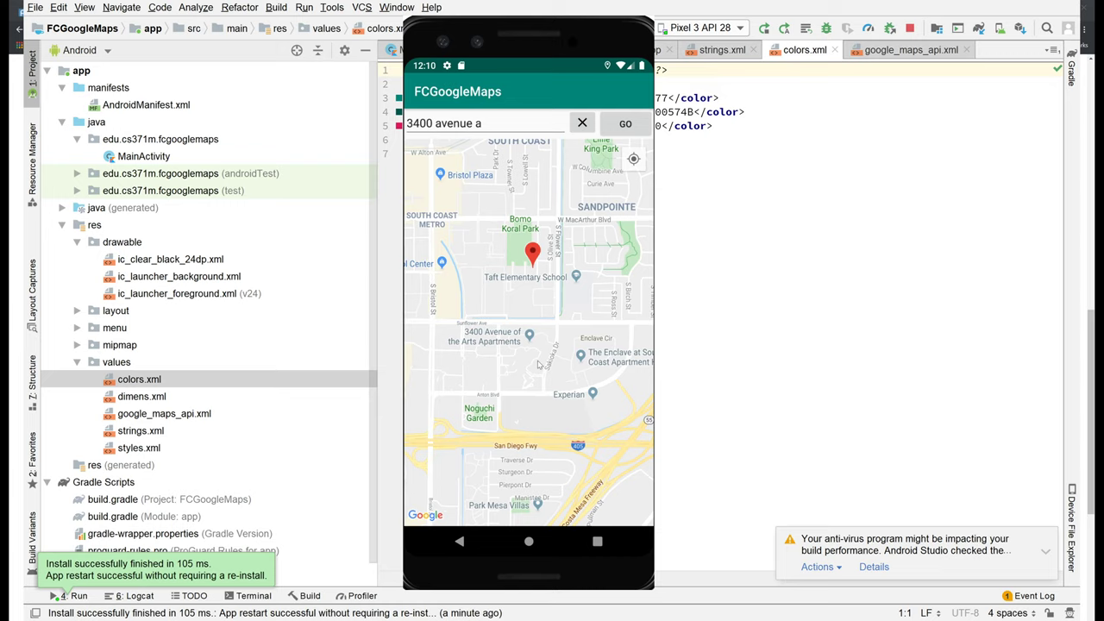
{"action": "left_click", "coordinate": [625, 125]}
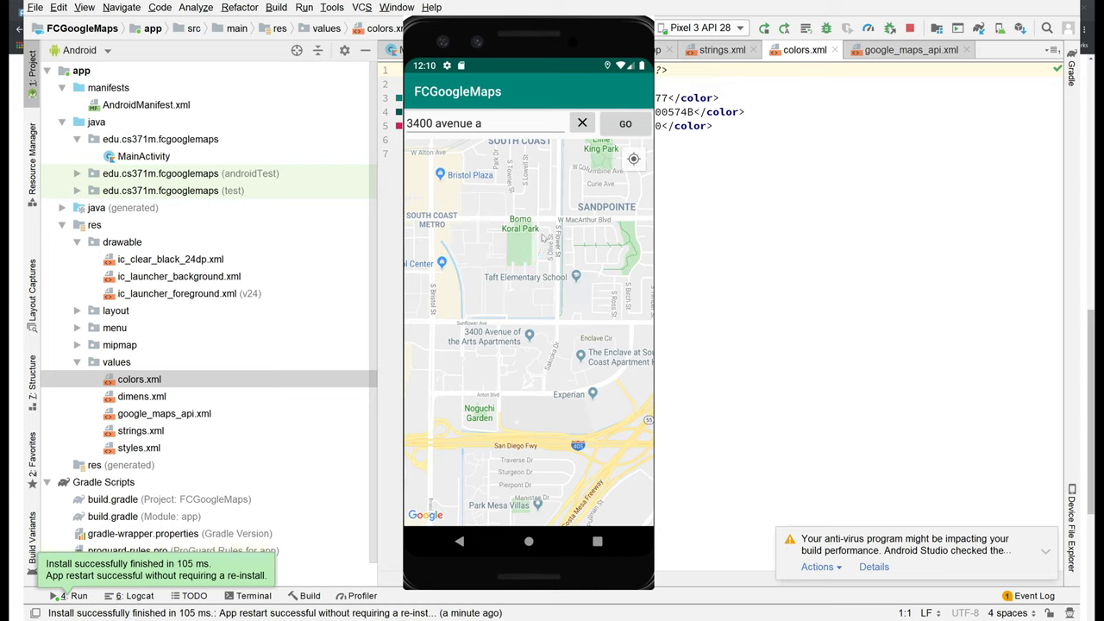
Correct the address to 4200 avenue d and search, moving the map to Hyde Park / North University
{"action": "left_click", "coordinate": [483, 123]}
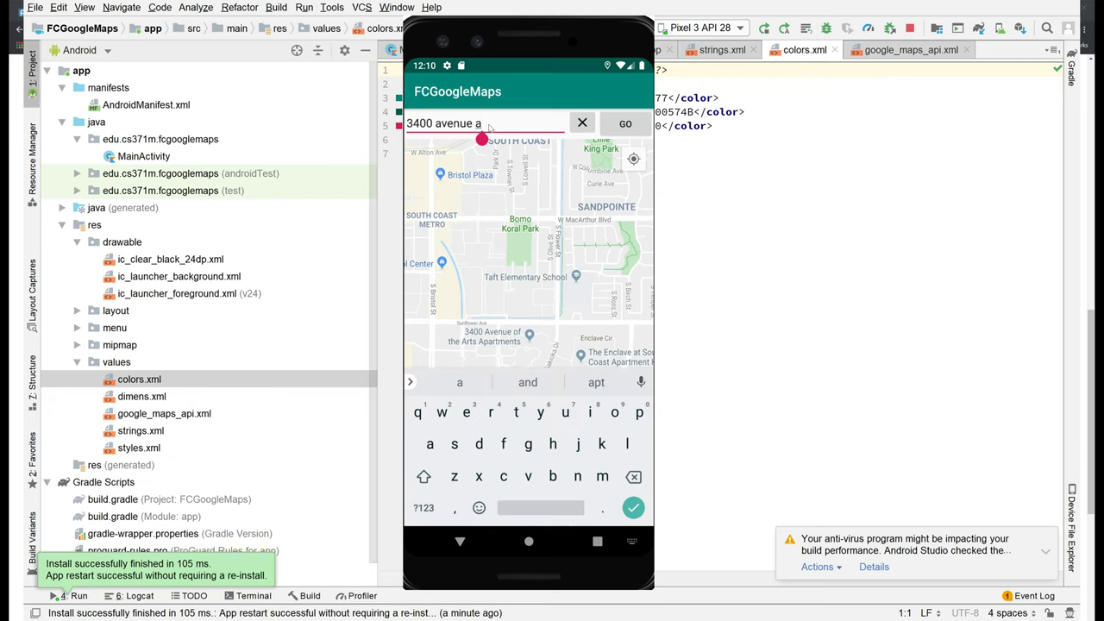
{"action": "type", "text": "d"}
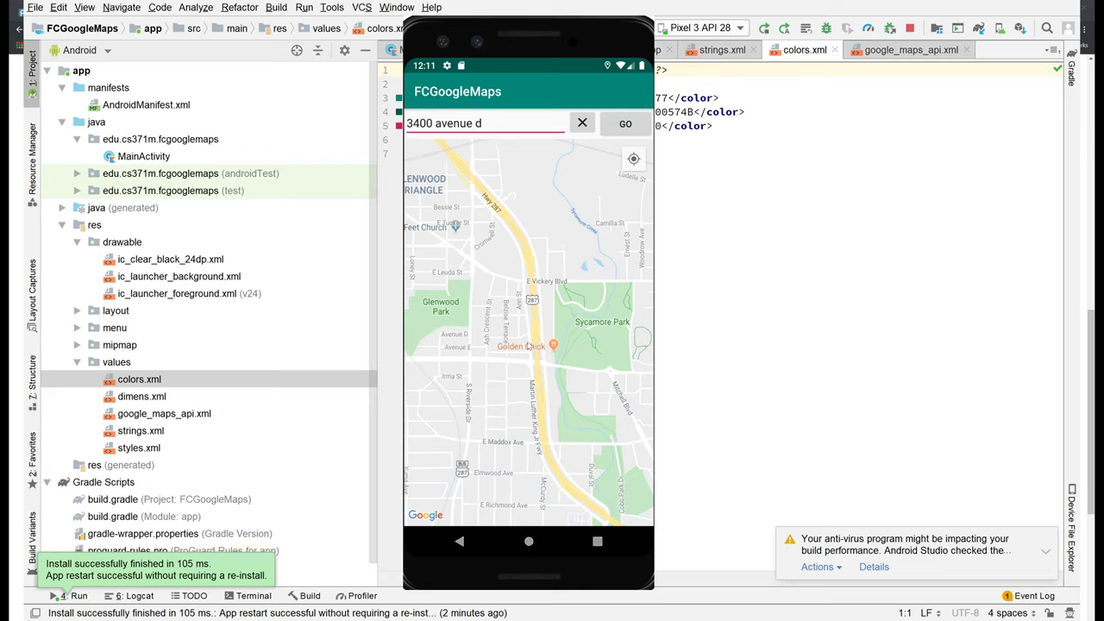
{"action": "mouse_move", "coordinate": [544, 363]}
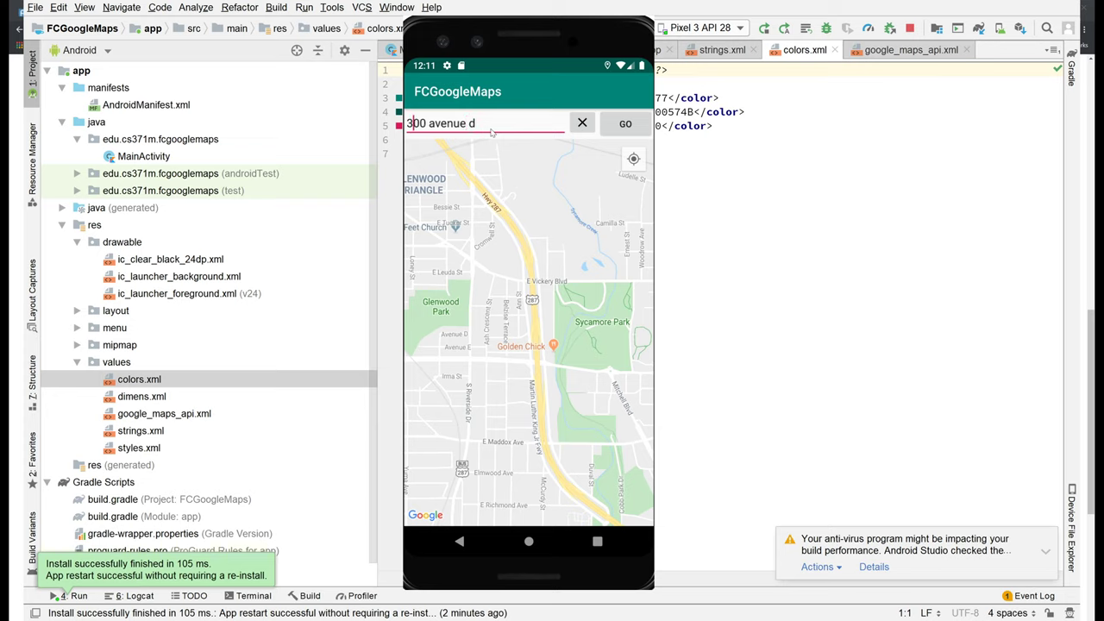
{"action": "left_click", "coordinate": [483, 122]}
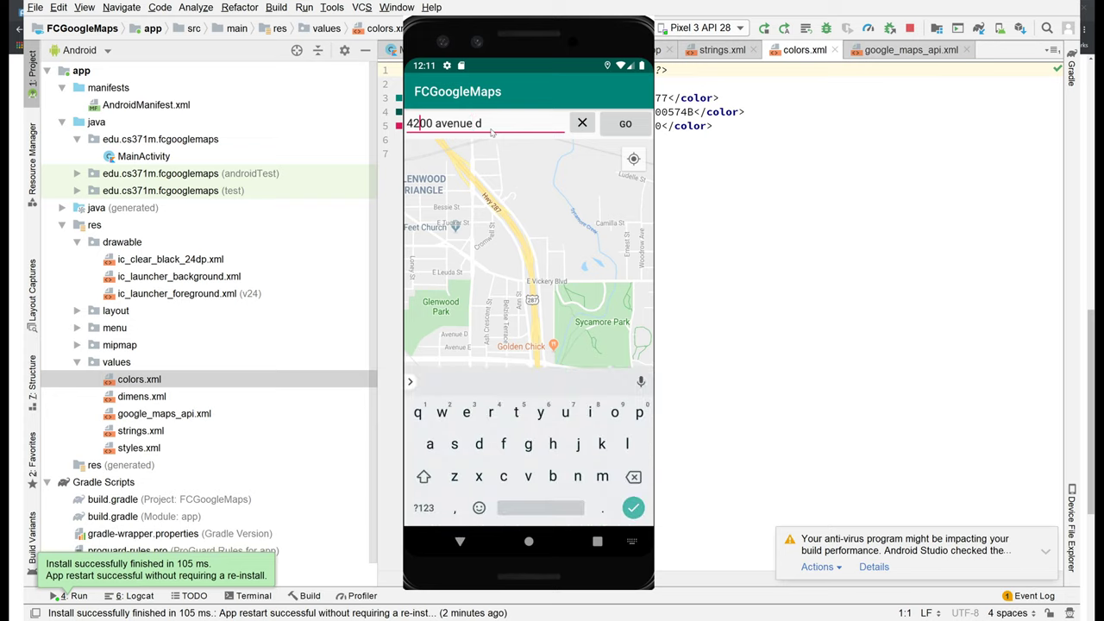
{"action": "left_click", "coordinate": [624, 124]}
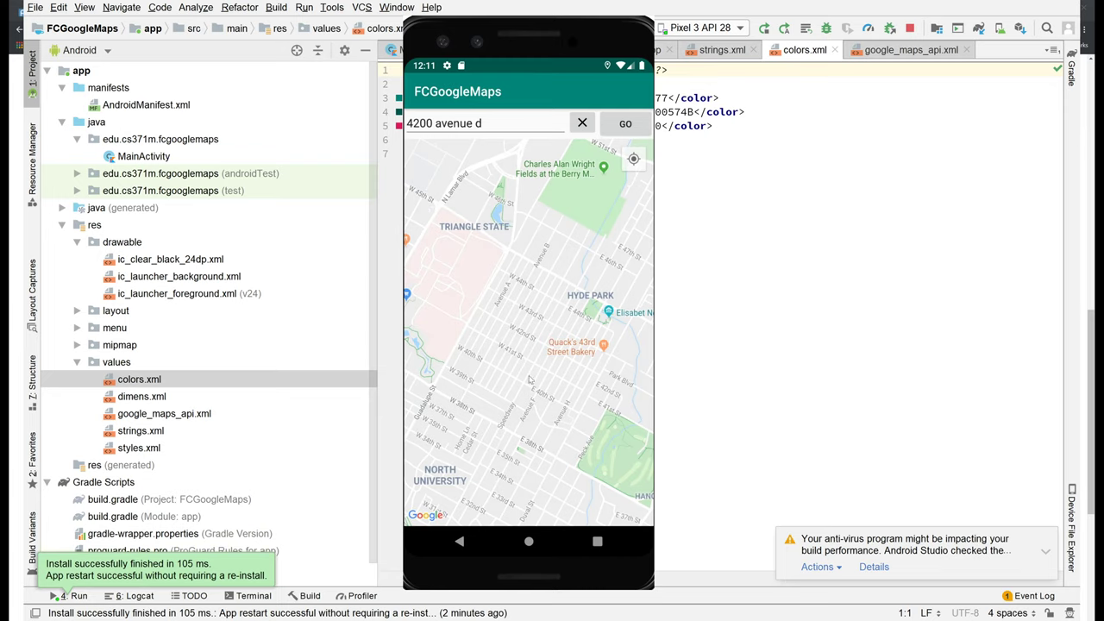
Replace the address with 77 Massachusetts Av, Cambridge MA for a new search
{"action": "left_click", "coordinate": [483, 122]}
{"action": "type", "text": "c"}
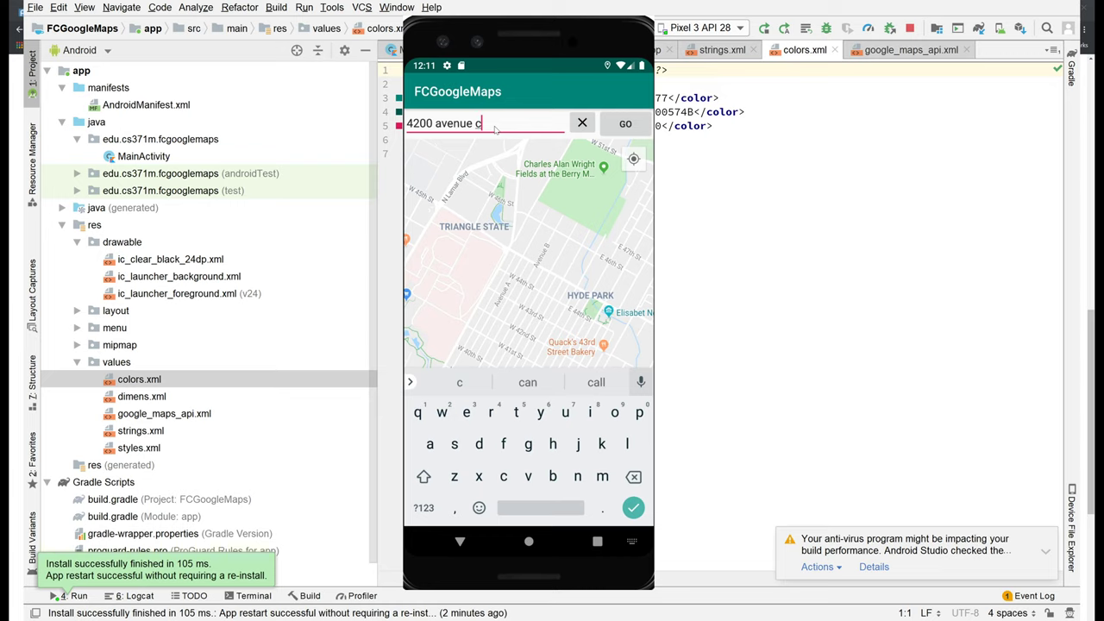
{"action": "mouse_move", "coordinate": [571, 324]}
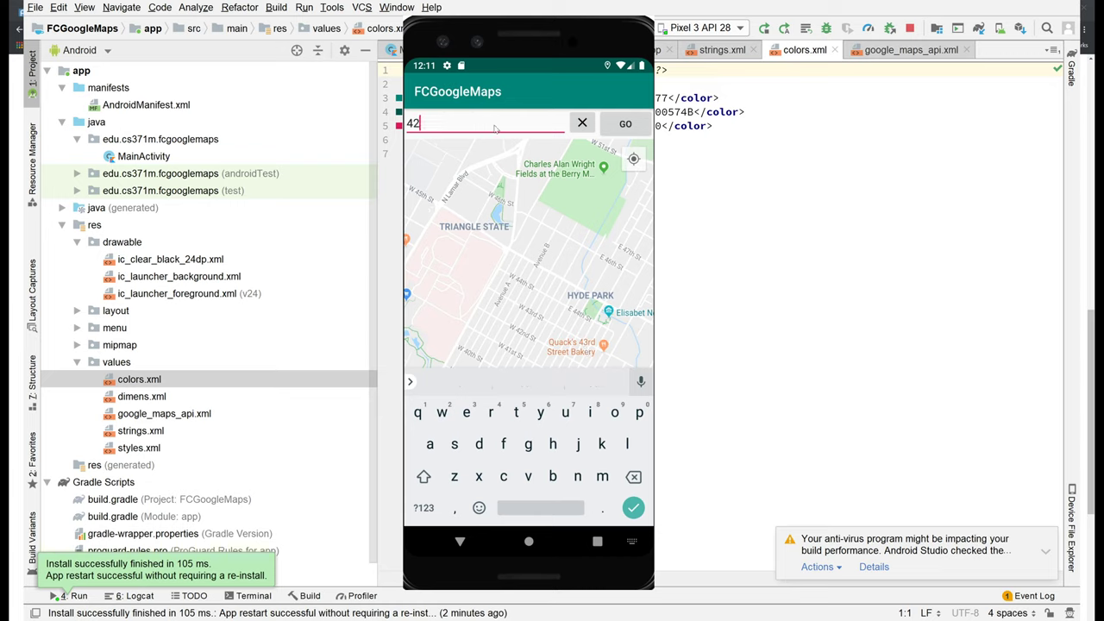
{"action": "type", "text": "77 Mass"}
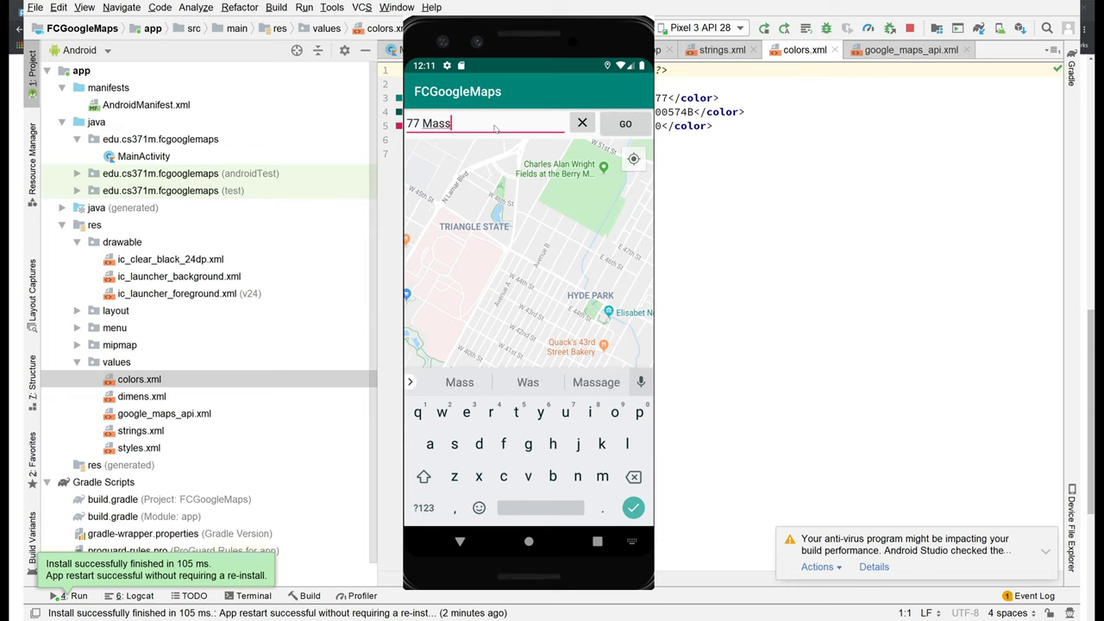
{"action": "type", "text": "achusetts"}
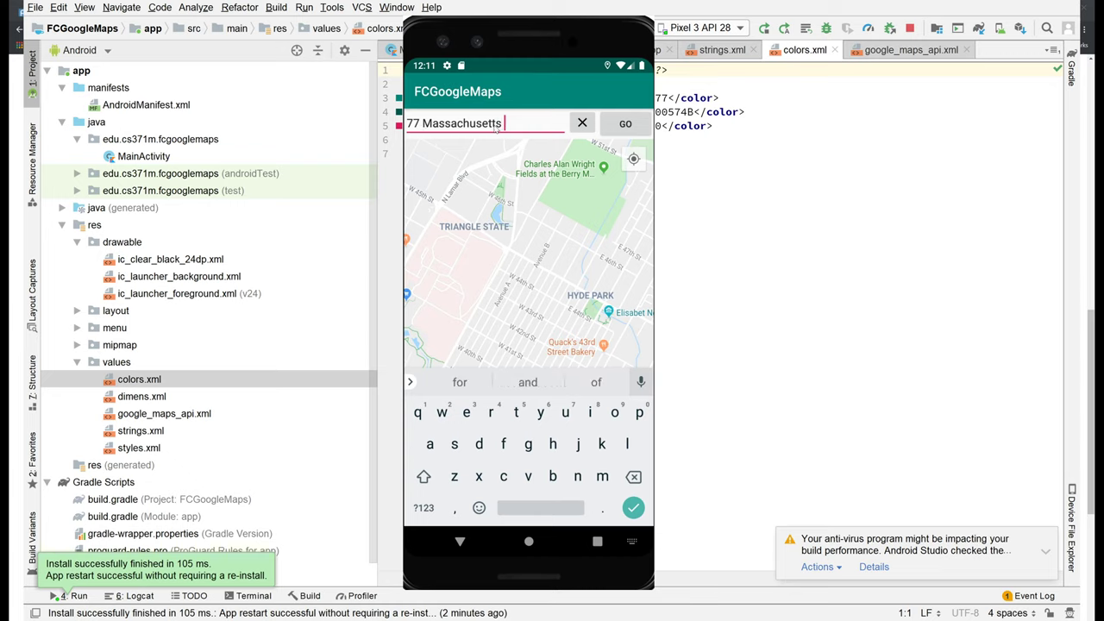
{"action": "type", "text": "Av, Cambridge MA"}
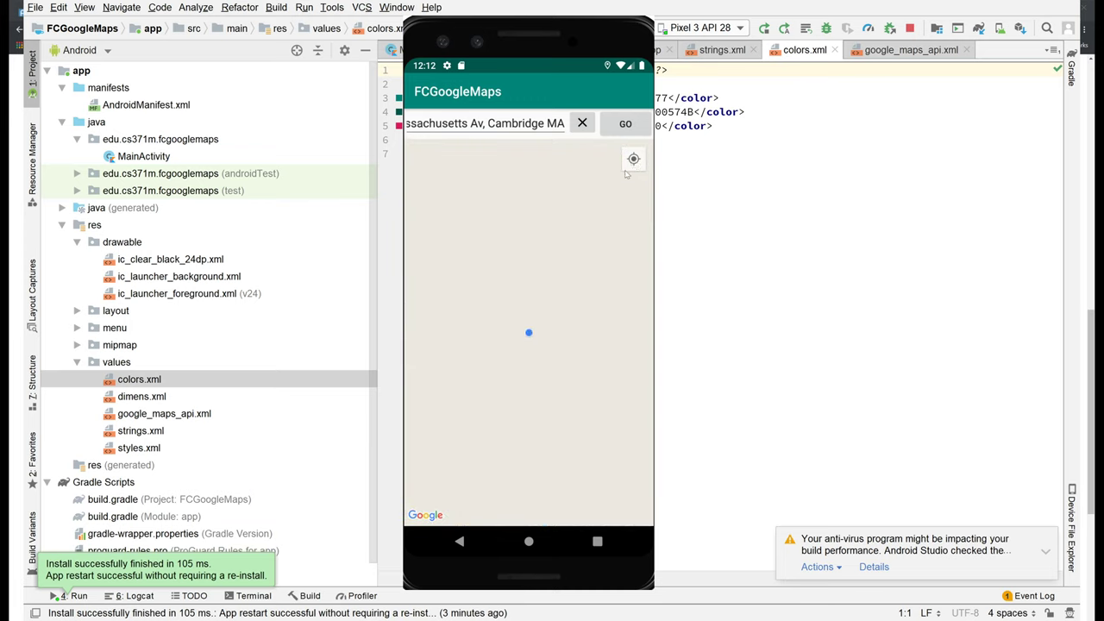
Centre on the current location and mark it with a marker labelled 37.422 -122.084
{"action": "left_click", "coordinate": [624, 124]}
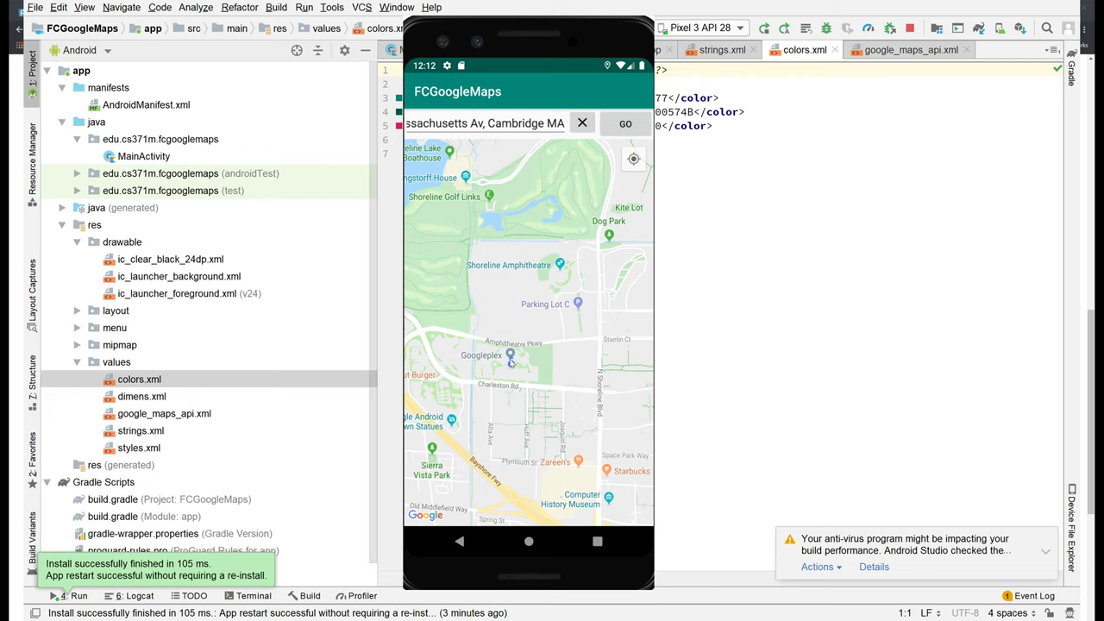
{"action": "left_click", "coordinate": [513, 361]}
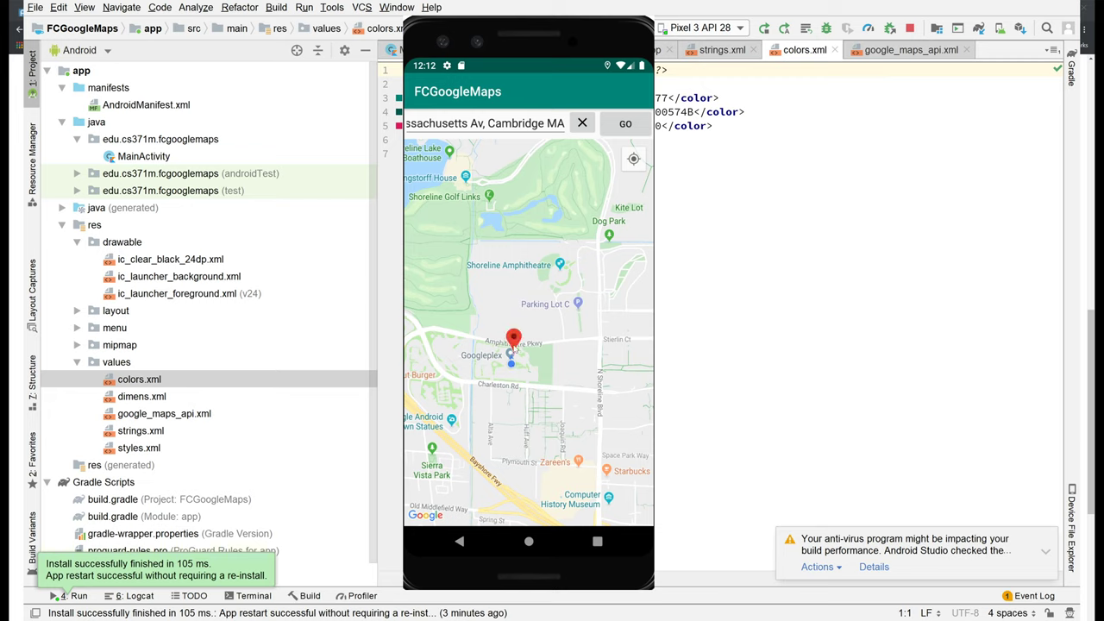
{"action": "left_click", "coordinate": [514, 336]}
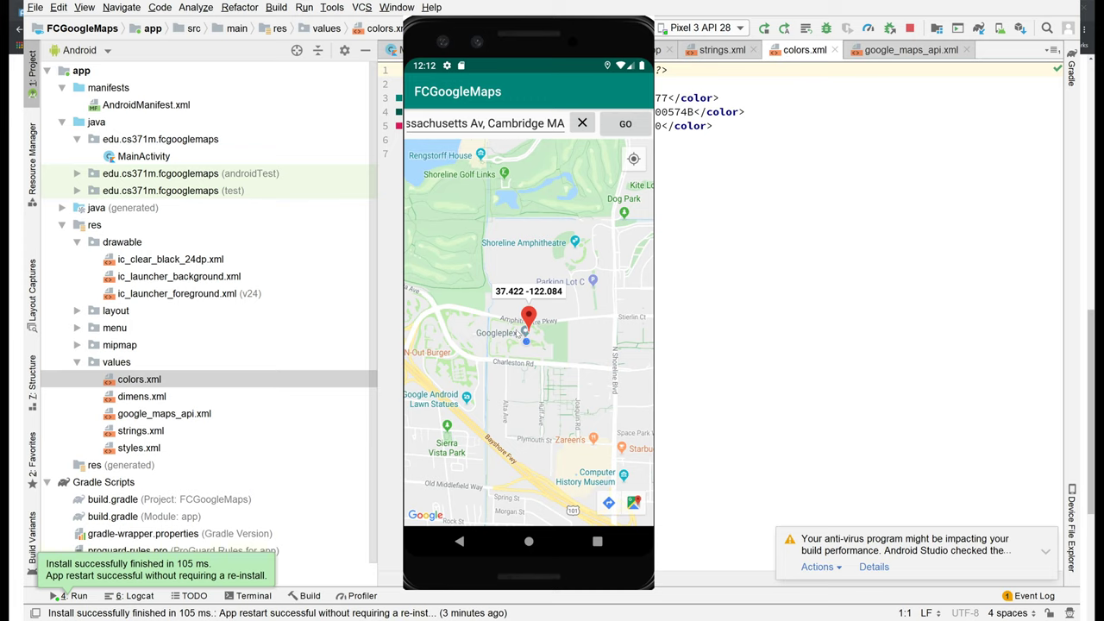
{"action": "mouse_move", "coordinate": [536, 343]}
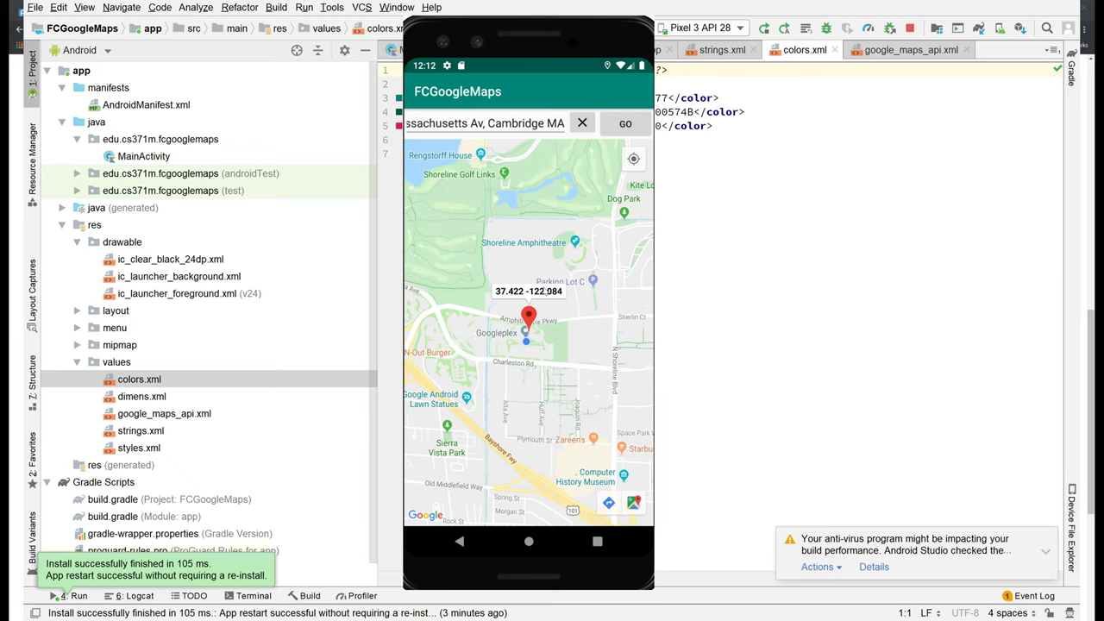
{"action": "mouse_move", "coordinate": [538, 317]}
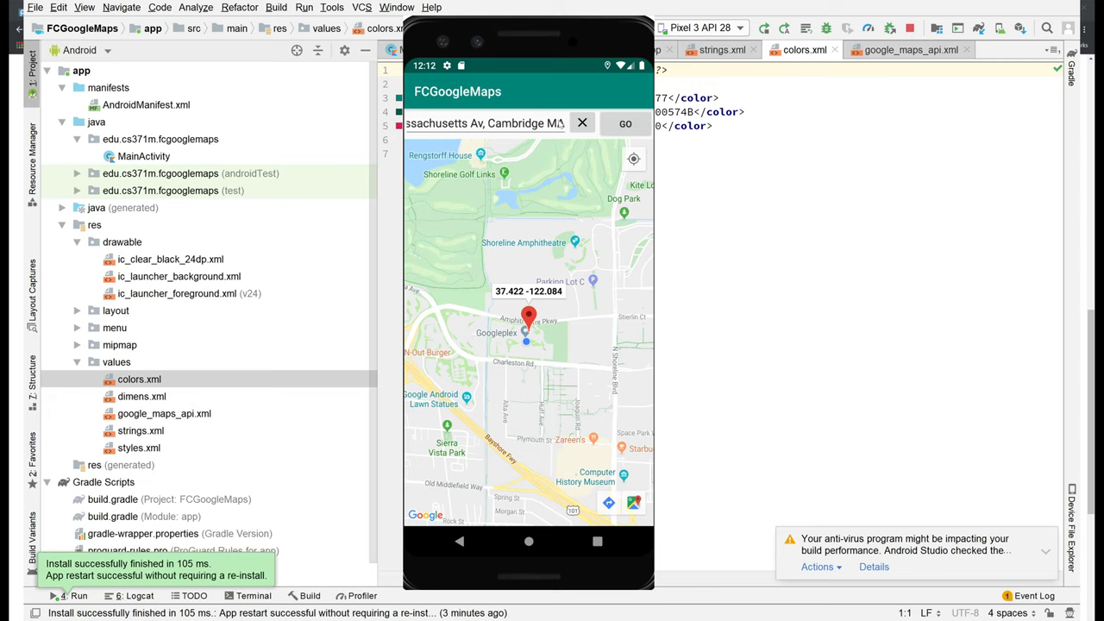
Clear the address field so it is empty
{"action": "left_click", "coordinate": [483, 123]}
{"action": "type", "text": "A"}
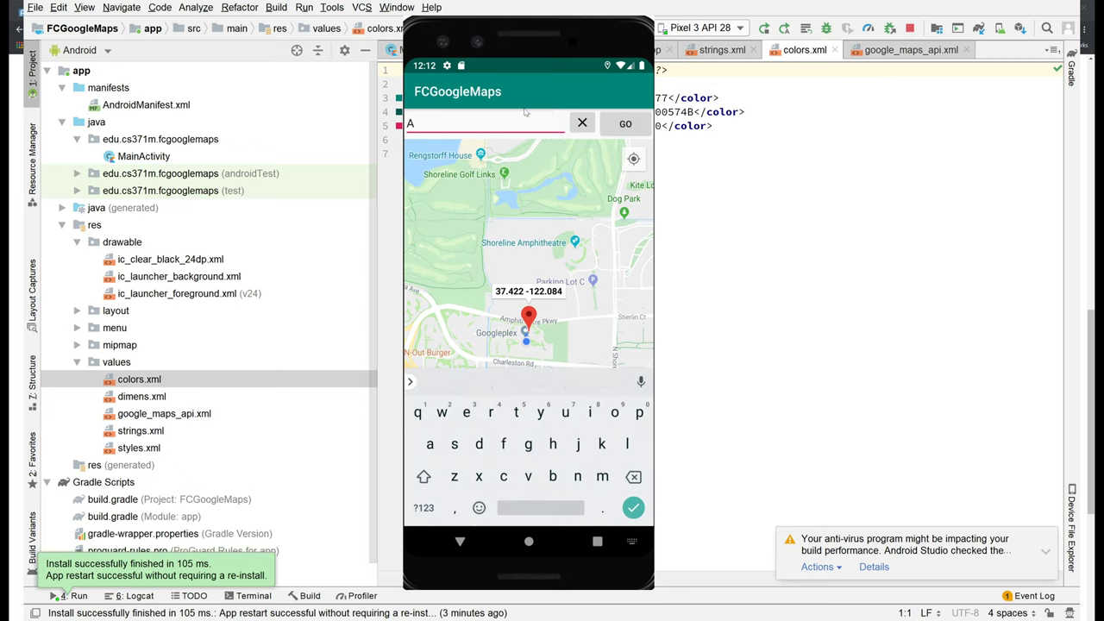
{"action": "left_click", "coordinate": [581, 122]}
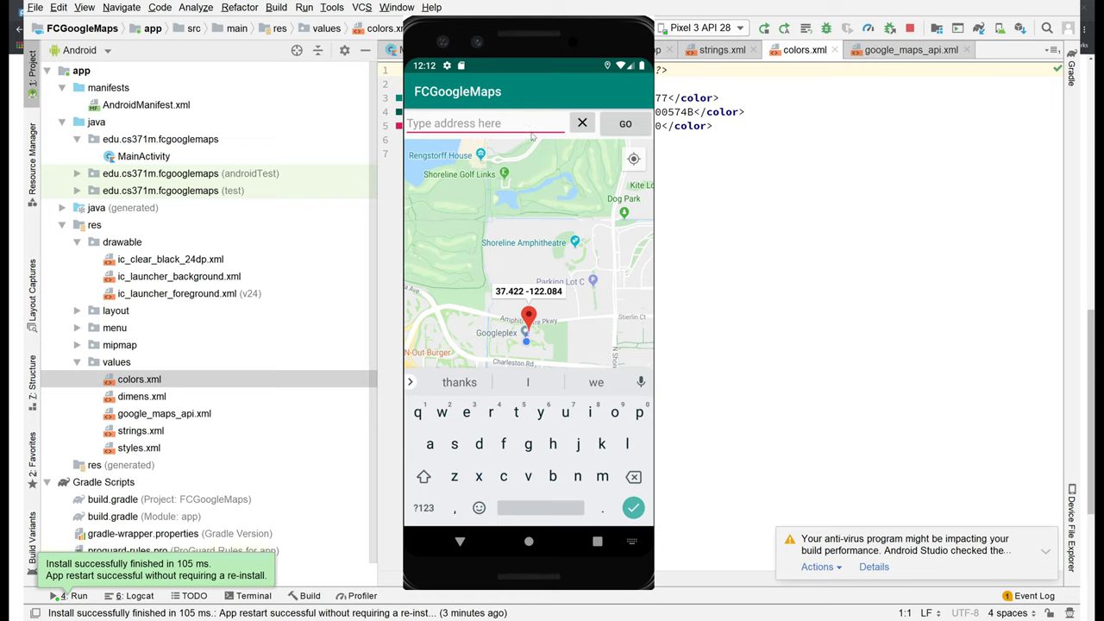